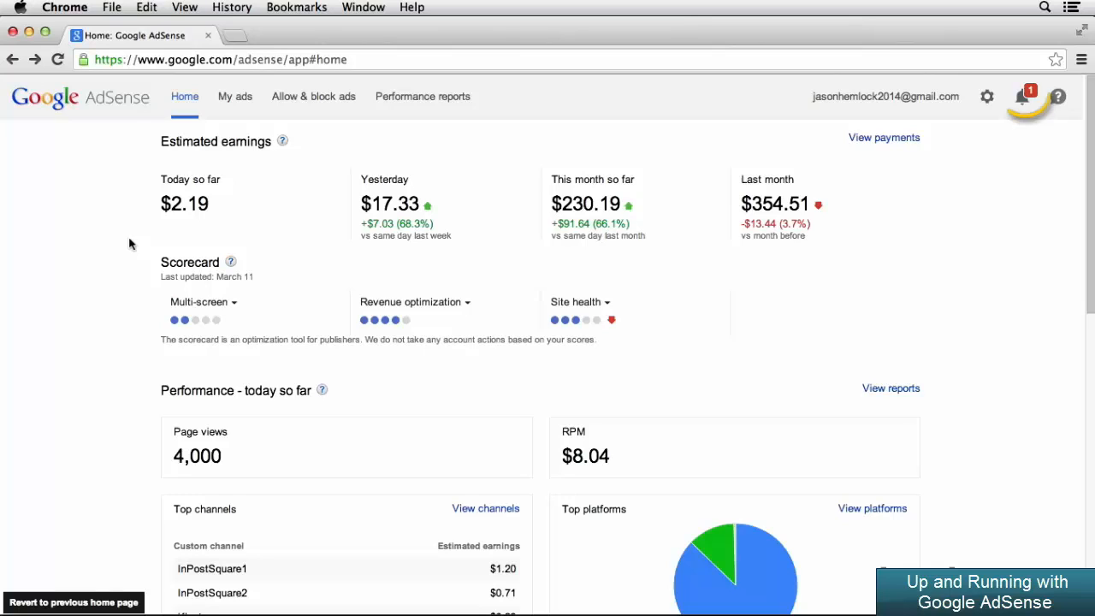
mouse_move(1021, 154)
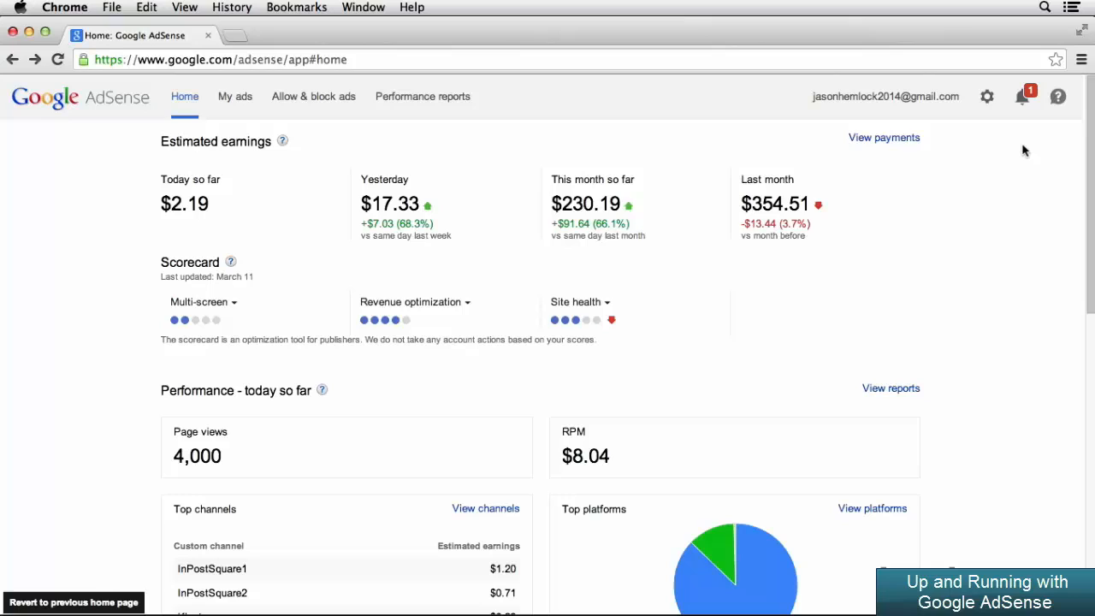
mouse_move(1024, 98)
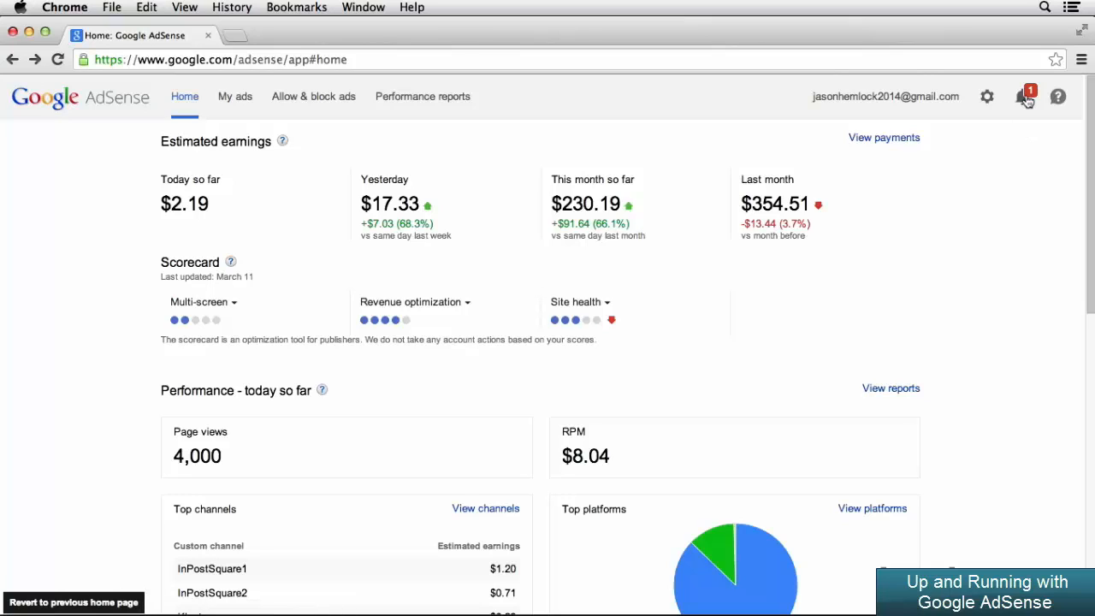
Show the account notifications and go on to the full Messages inbox.
click(1027, 95)
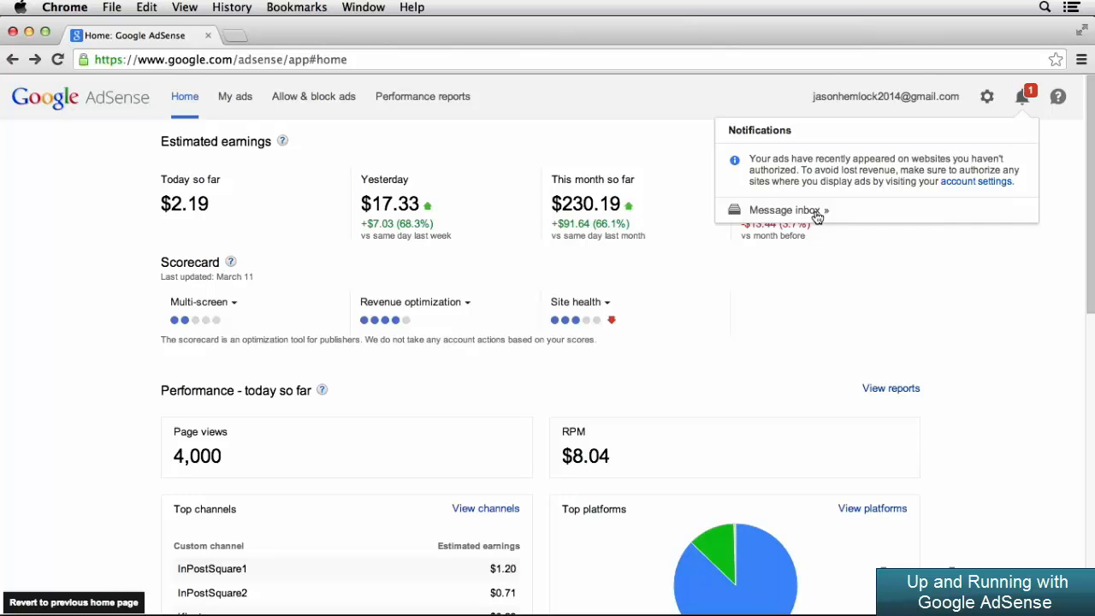
click(784, 209)
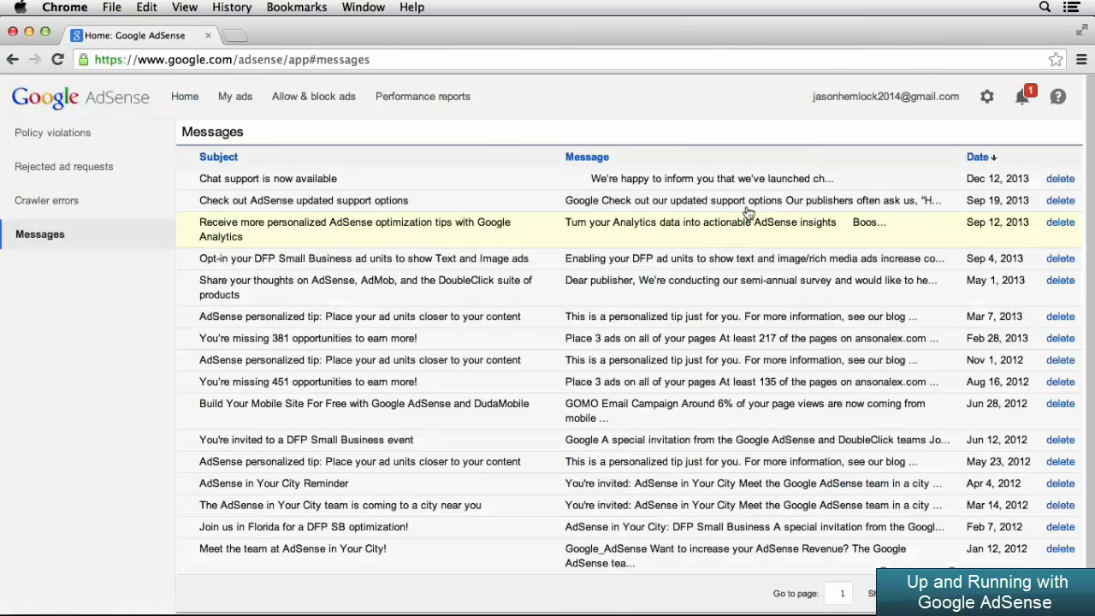
mouse_move(667, 137)
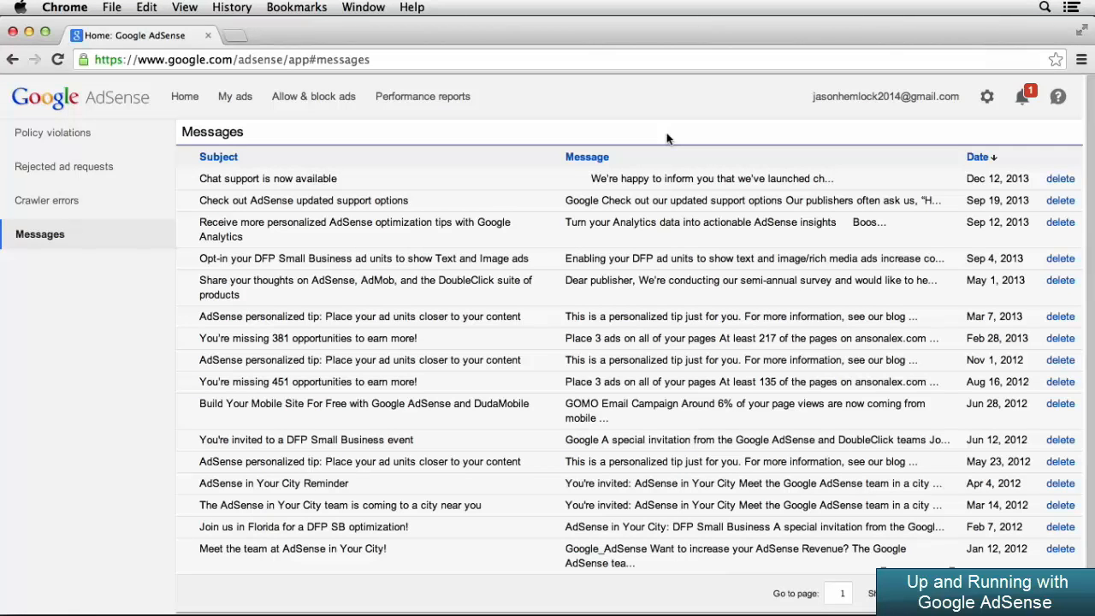
mouse_move(647, 138)
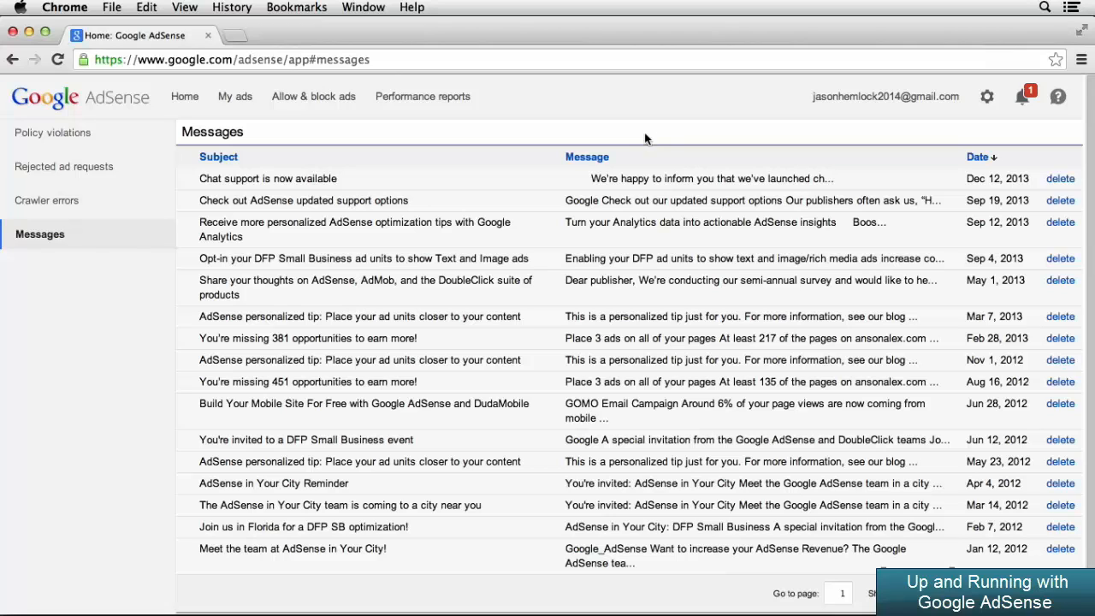
mouse_move(599, 185)
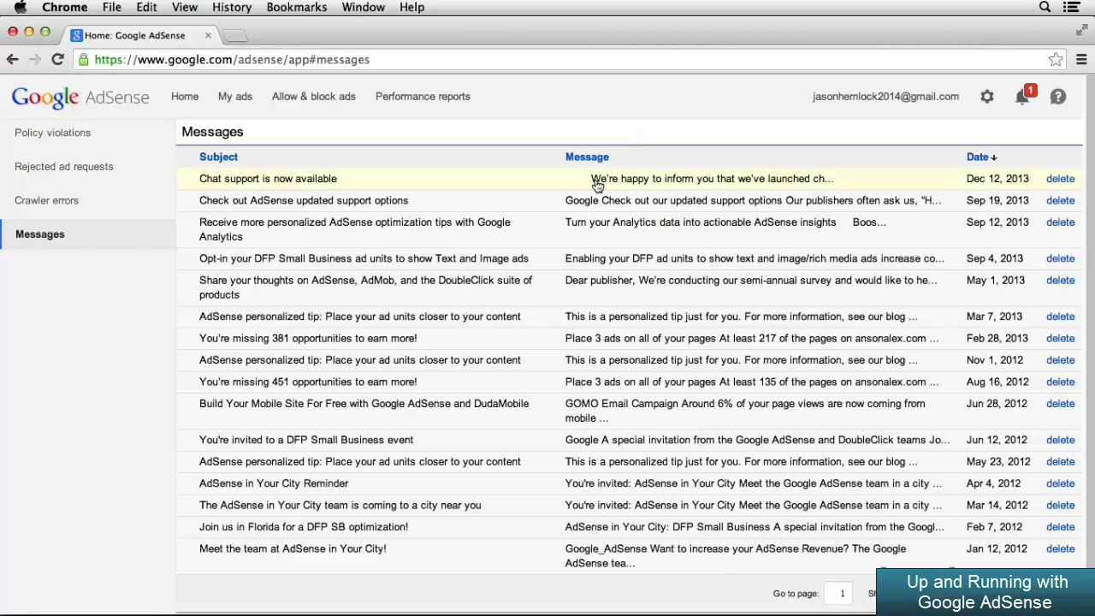
click(267, 178)
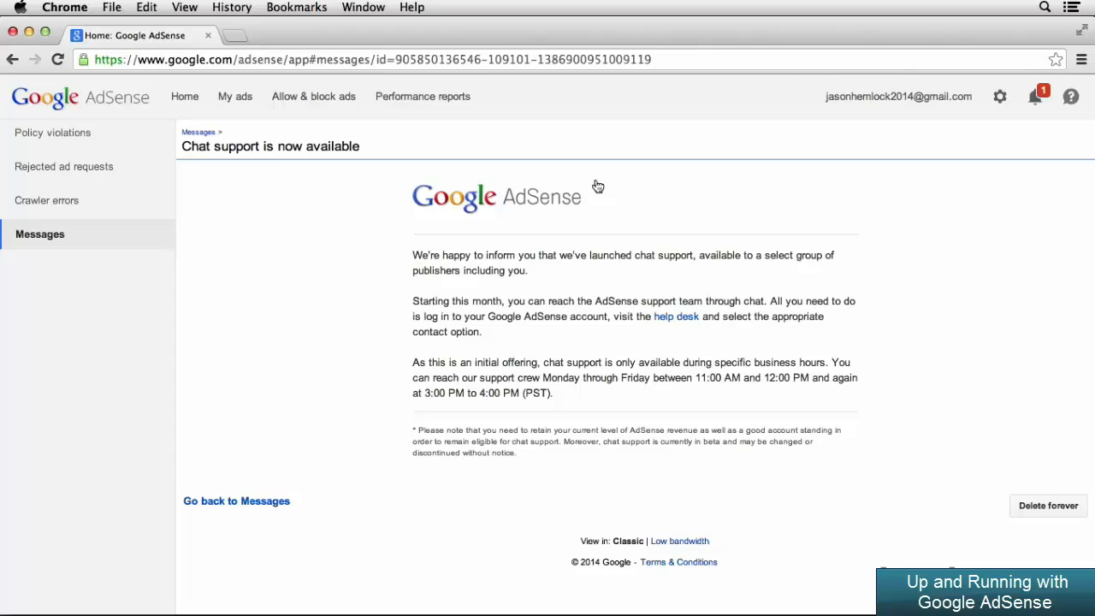
mouse_move(903, 458)
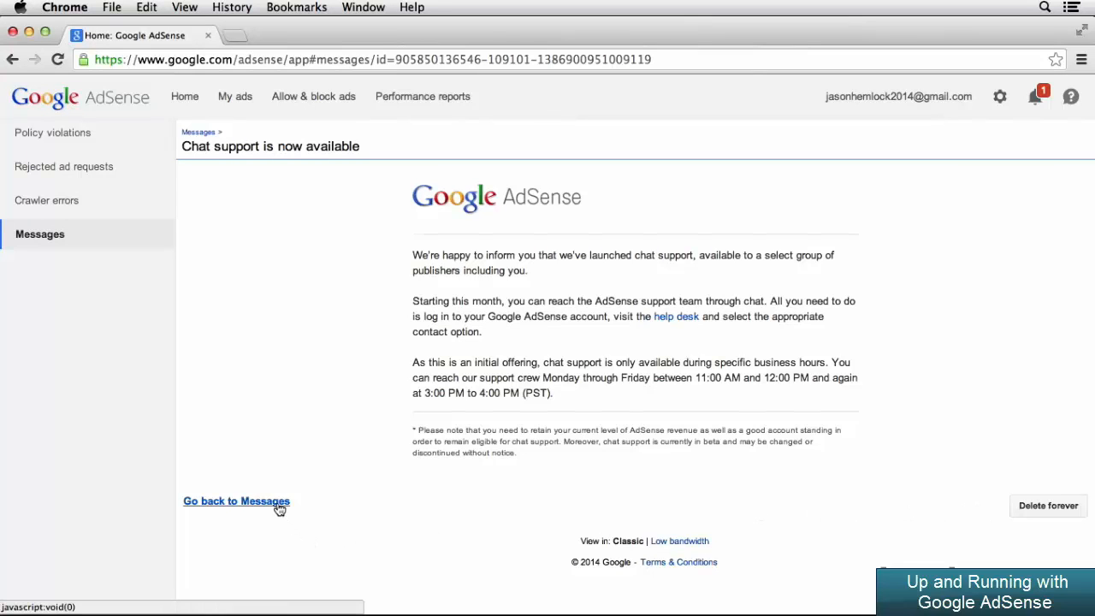
click(236, 500)
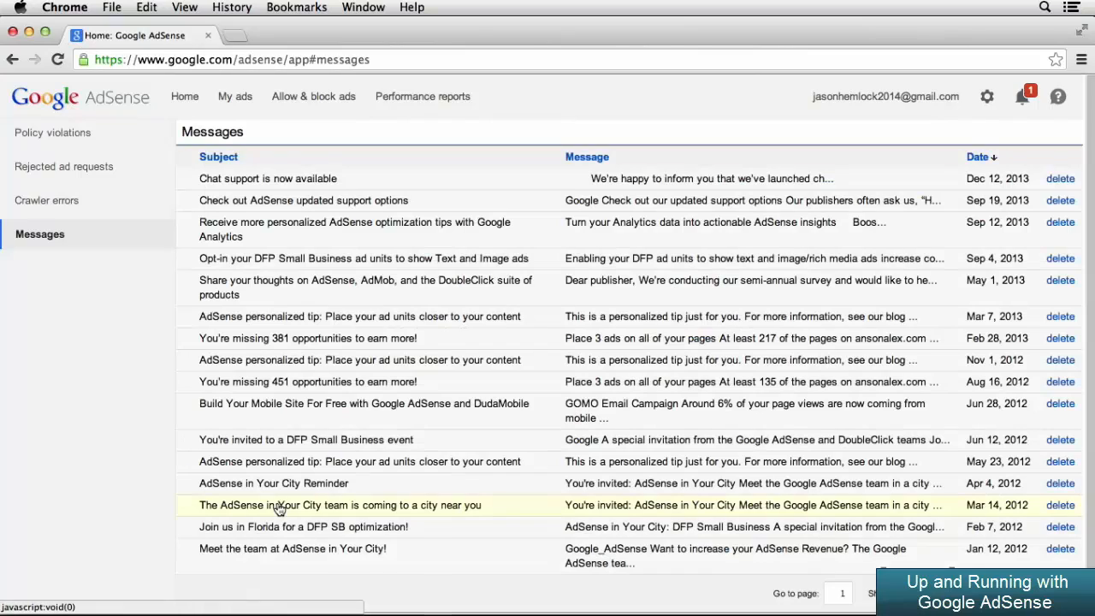